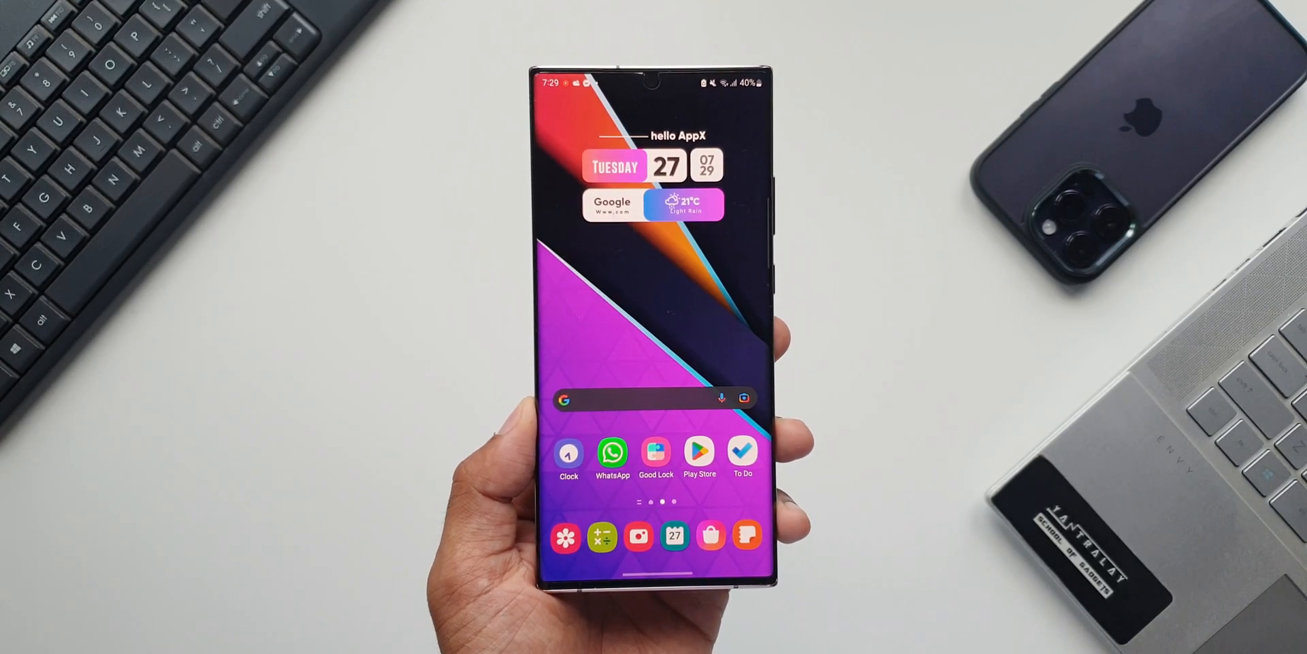
# Launch Google Play Store from the phone's home screen
pyautogui.click(699, 450)
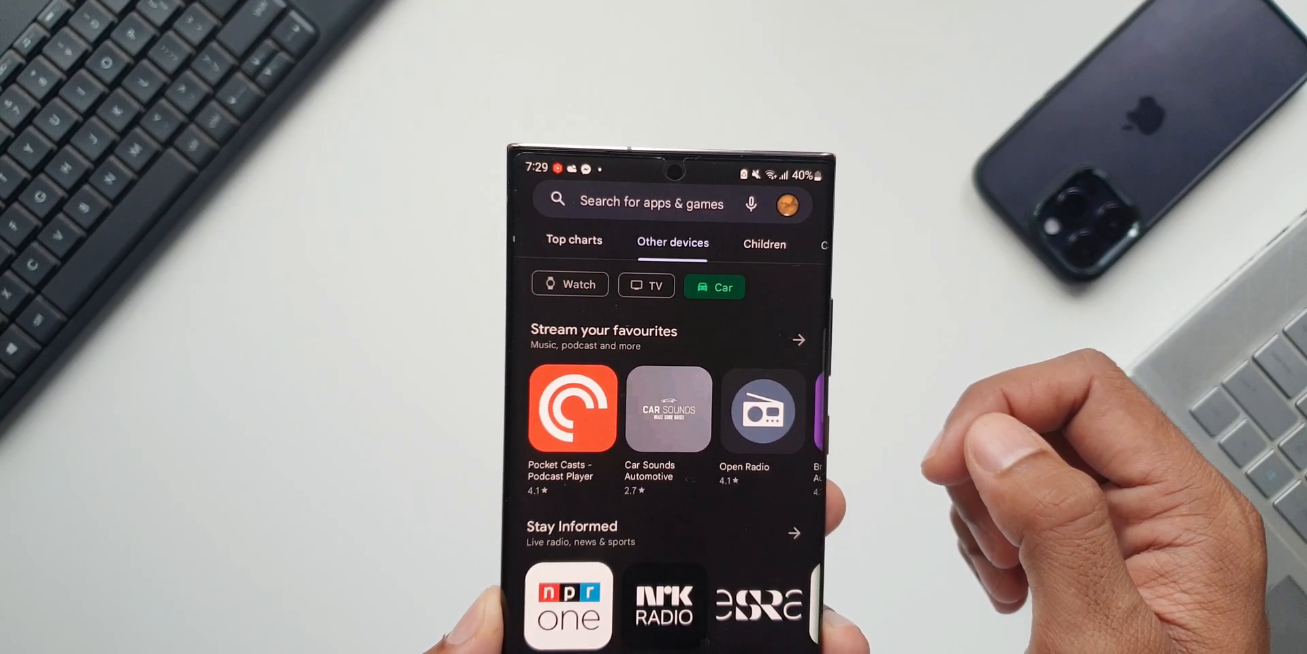
# Browse the Watch apps list, then switch to the Car and TV app categories
pyautogui.click(569, 283)
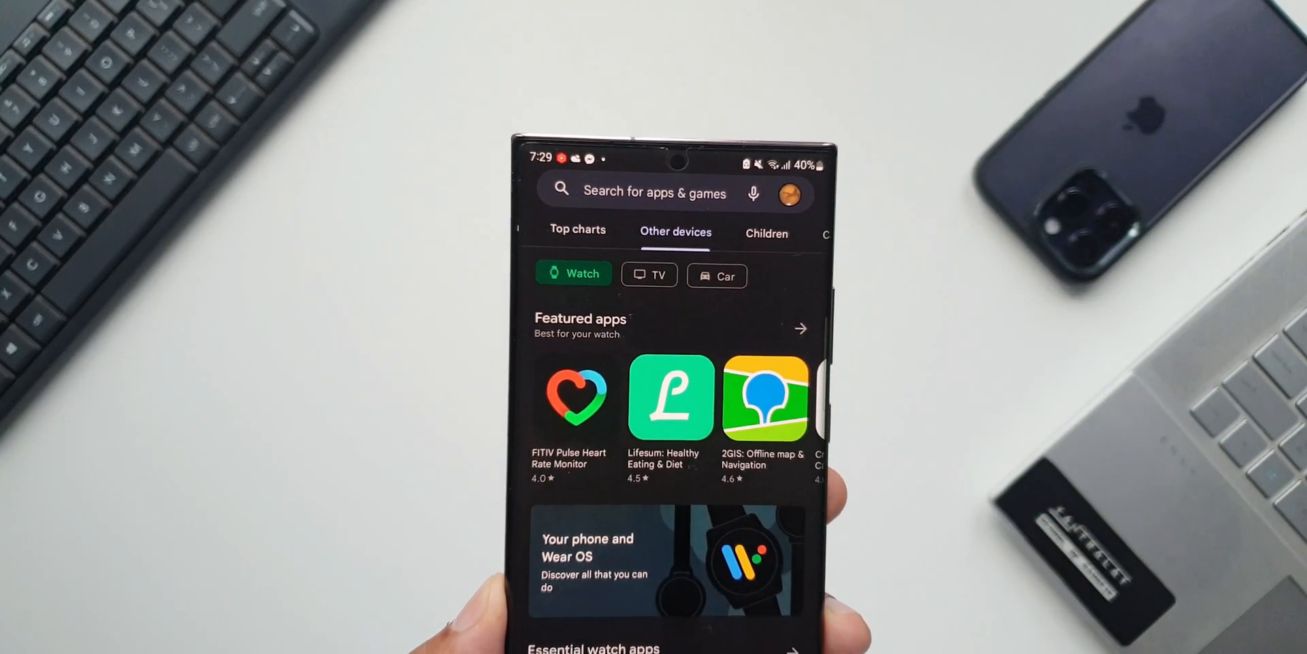
pyautogui.scroll(-3)
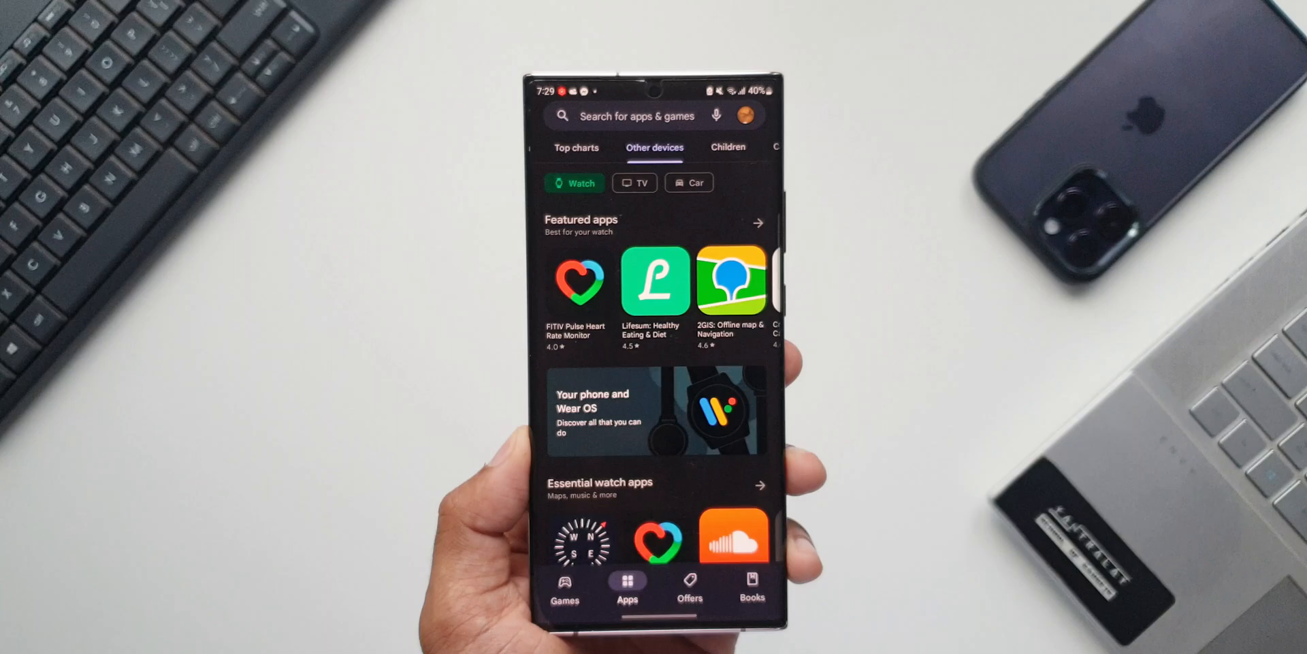
pyautogui.scroll(-3)
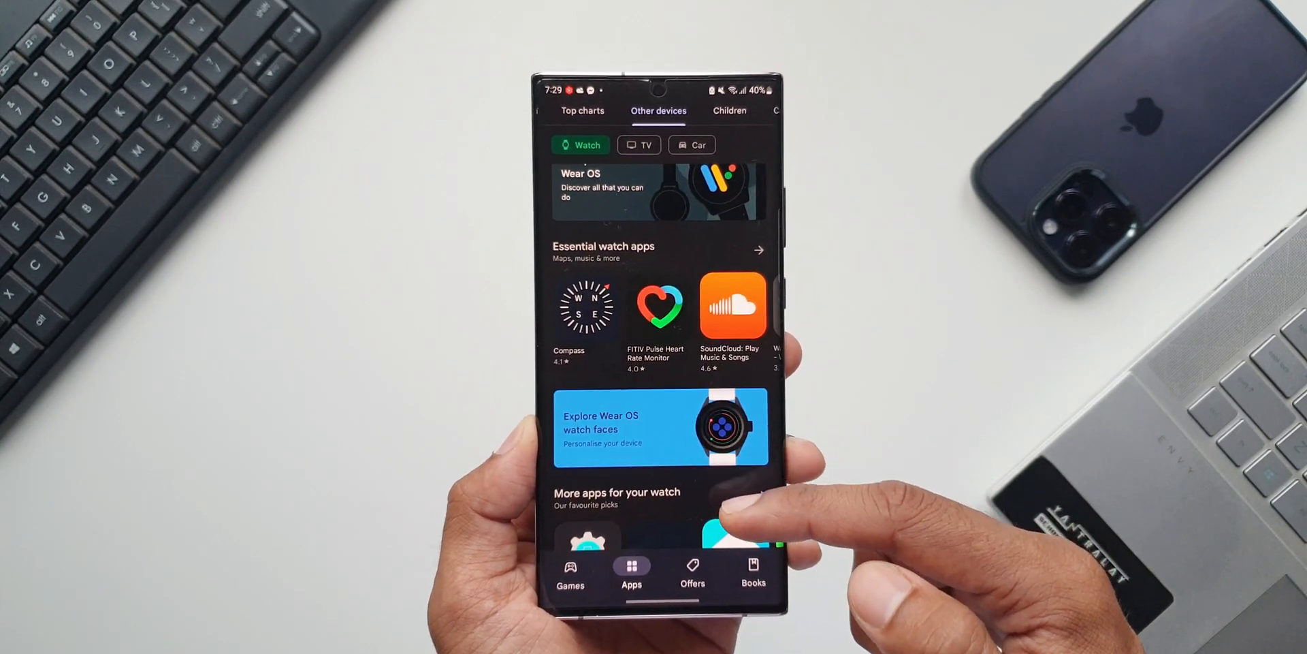
pyautogui.scroll(3)
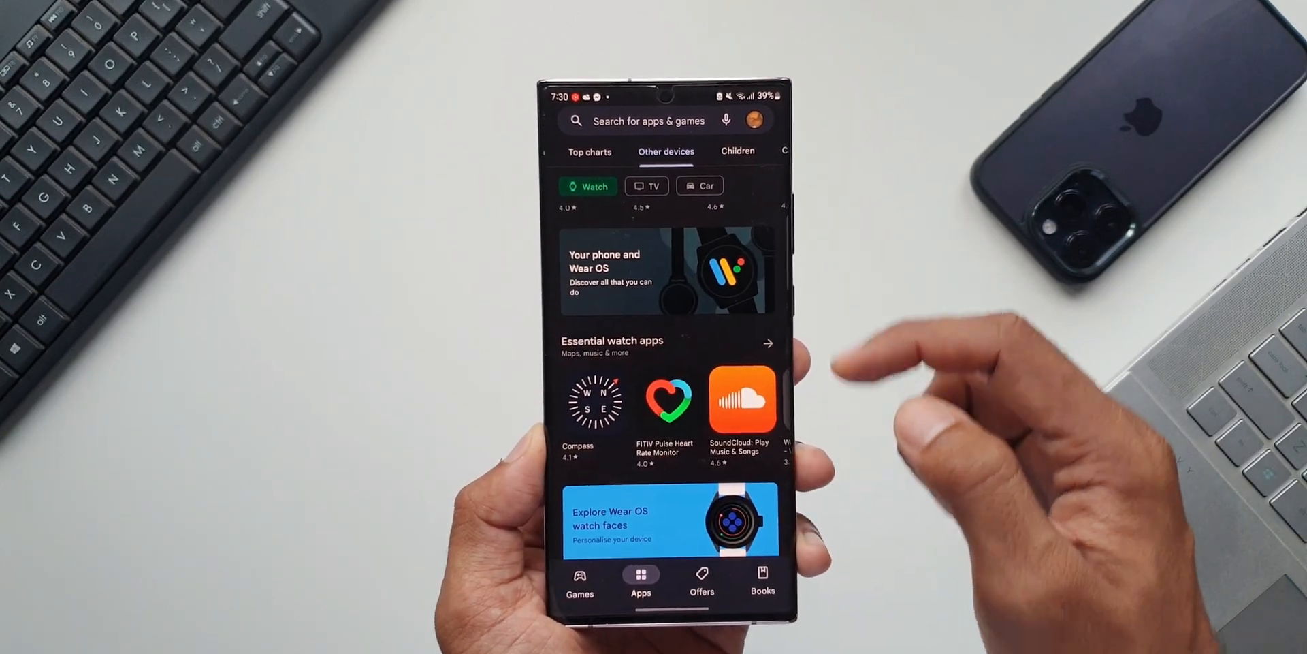
pyautogui.click(652, 186)
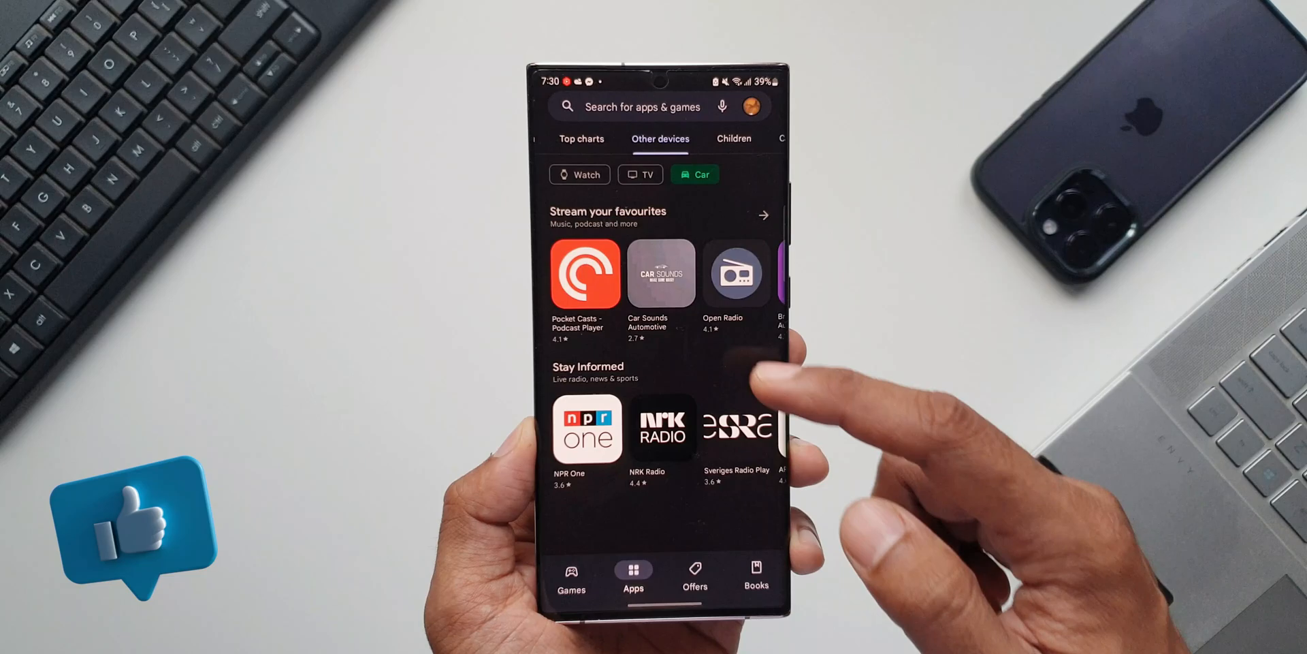
pyautogui.click(640, 175)
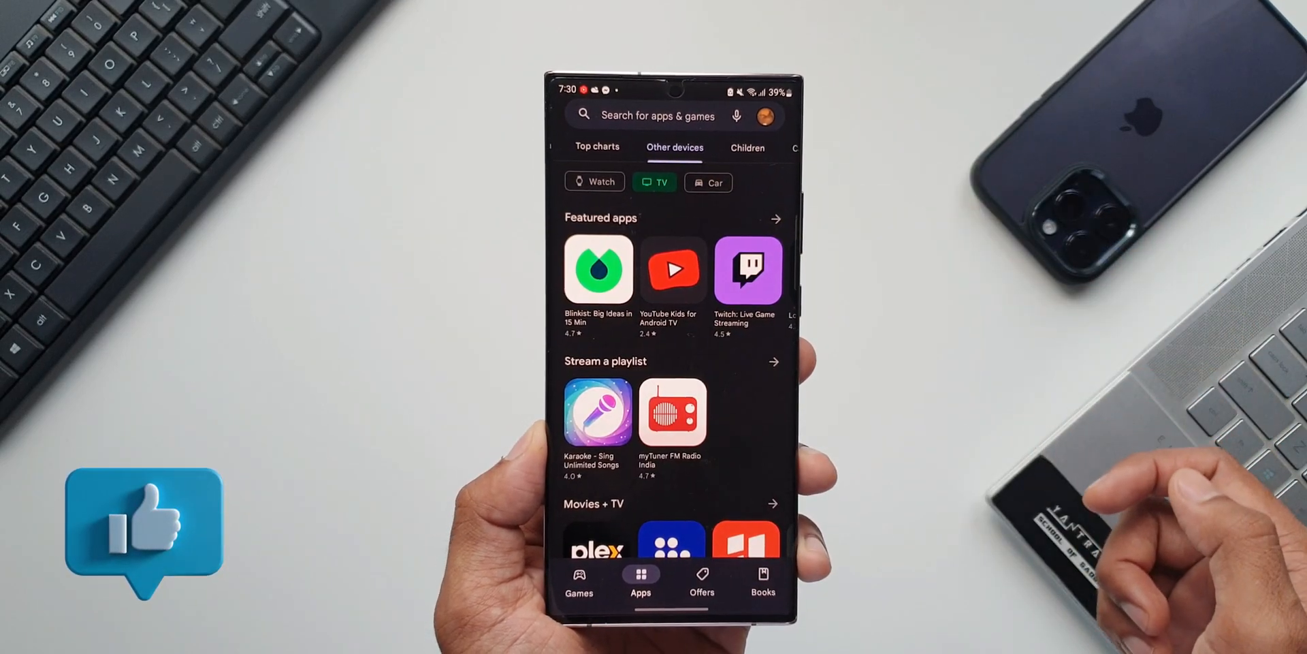
# Start a Play Store search for samtree from the search bar
pyautogui.click(597, 181)
pyautogui.write('samtree')
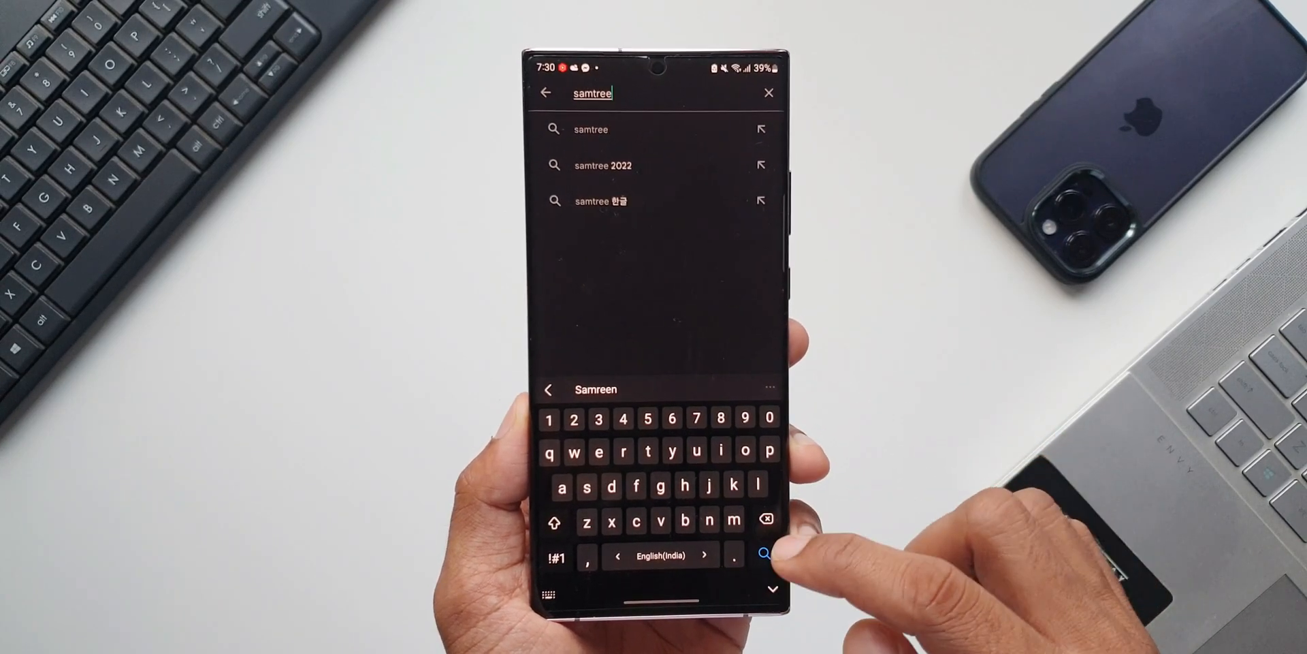
# Run the samtree search, then go back to the Watch apps
pyautogui.click(762, 556)
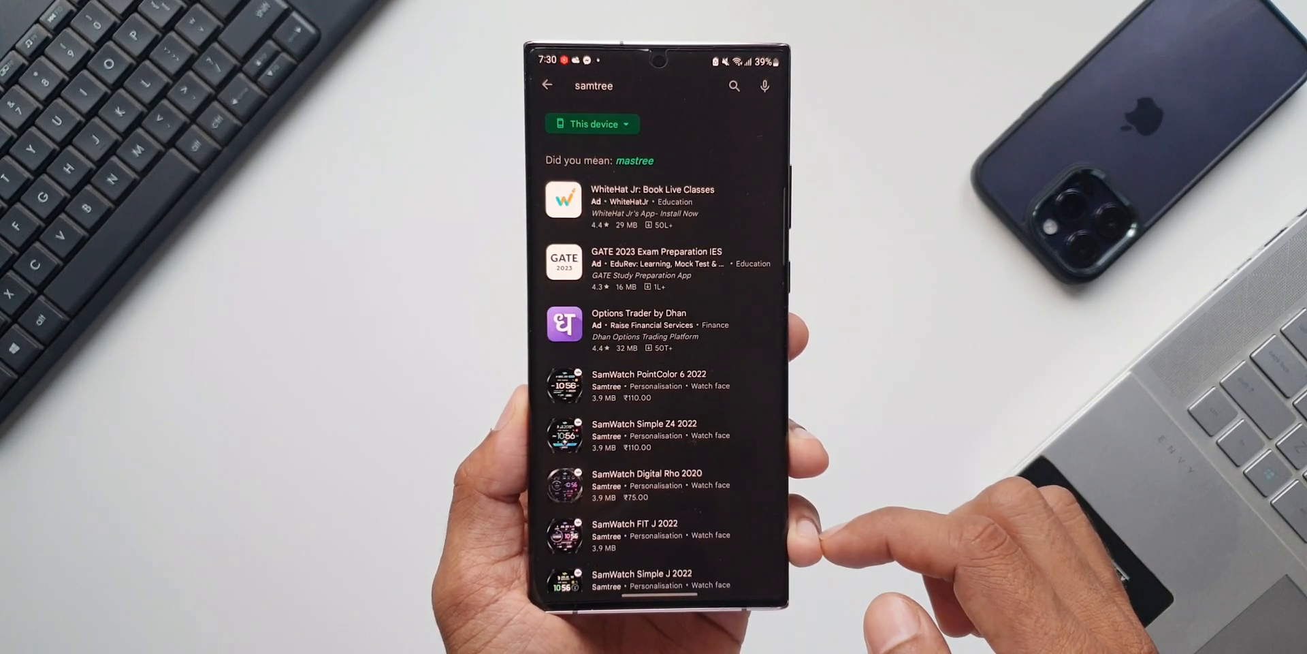
pyautogui.click(592, 123)
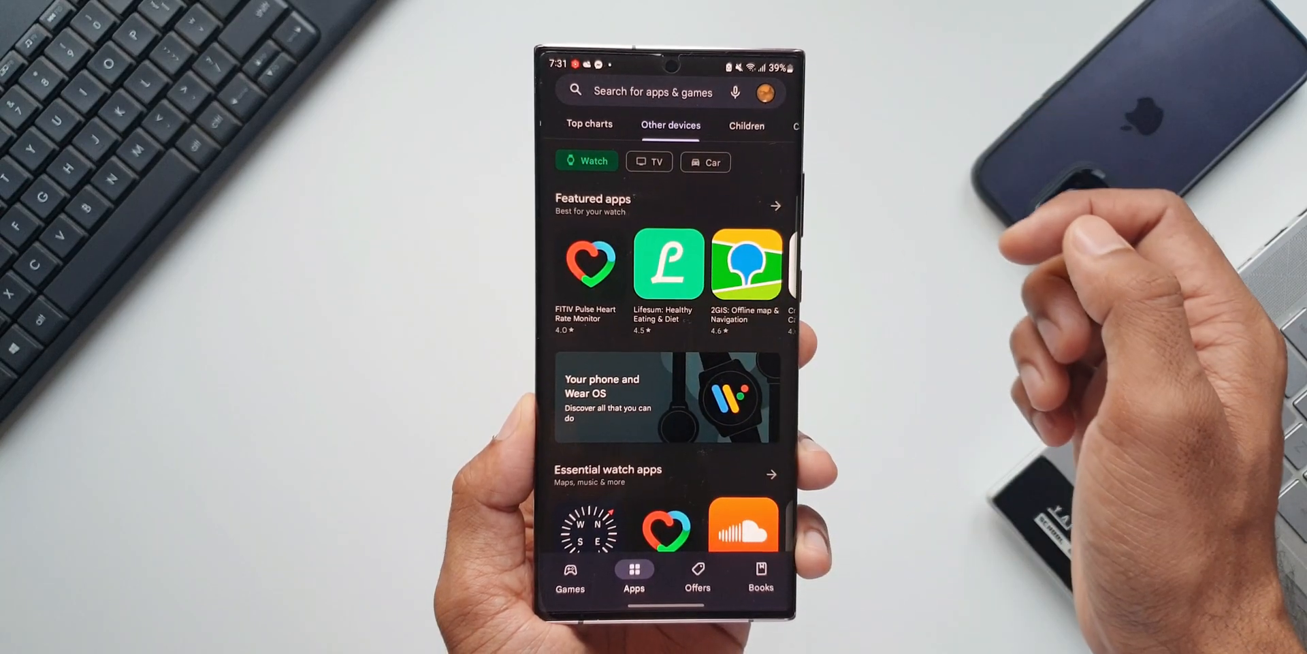
pyautogui.click(654, 91)
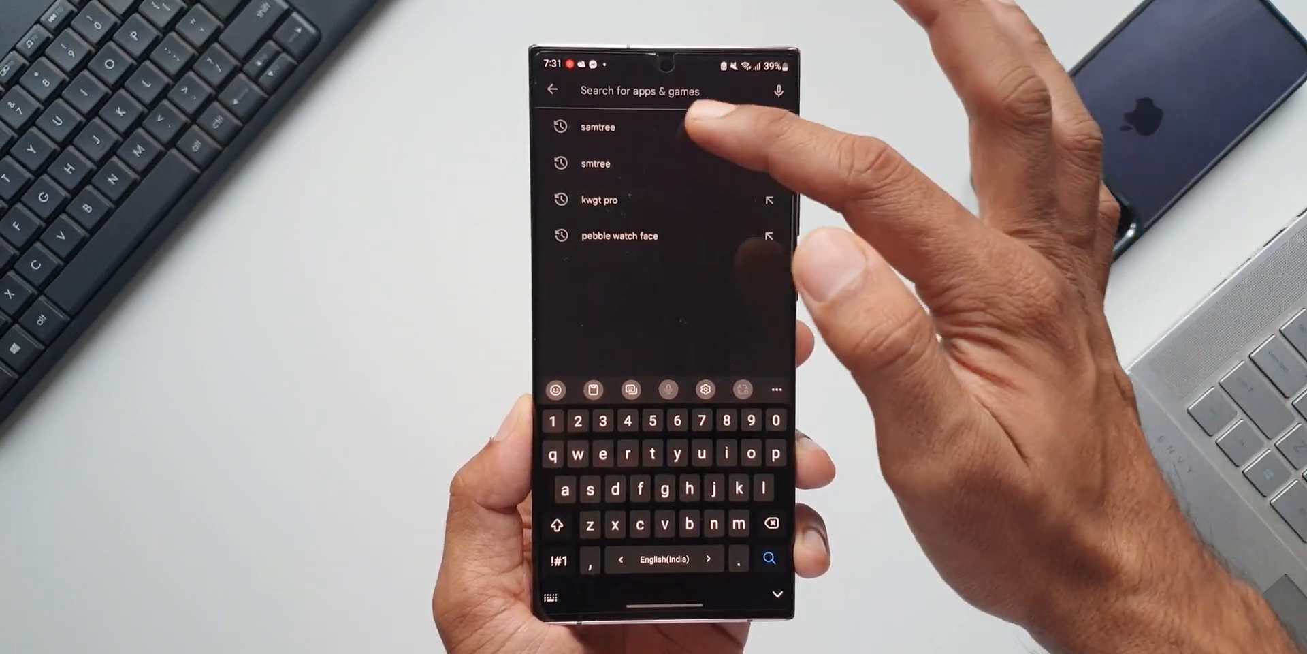
pyautogui.click(597, 127)
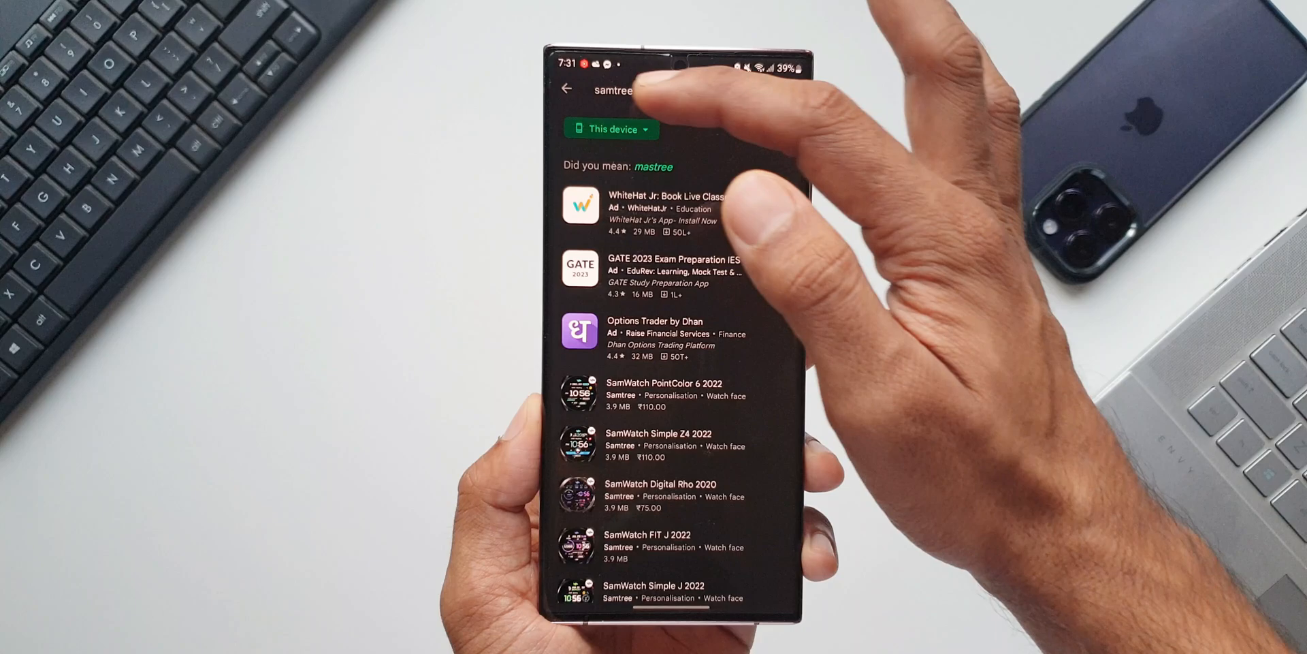
pyautogui.click(565, 89)
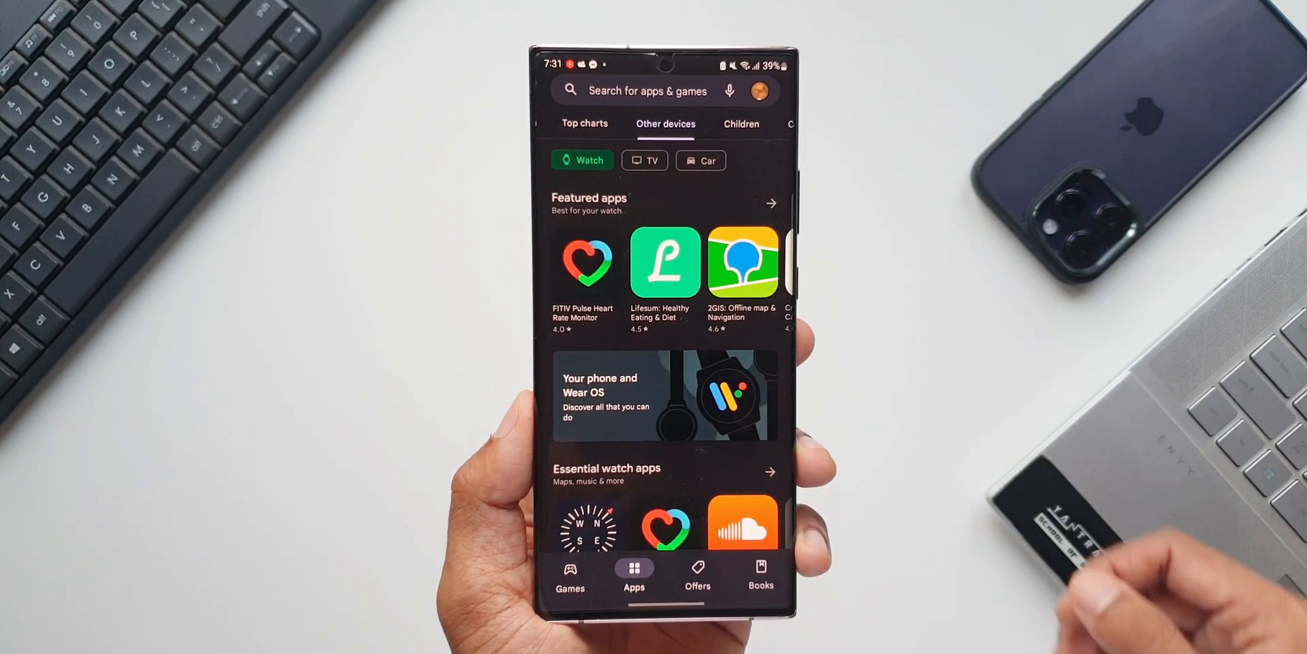
pyautogui.click(701, 160)
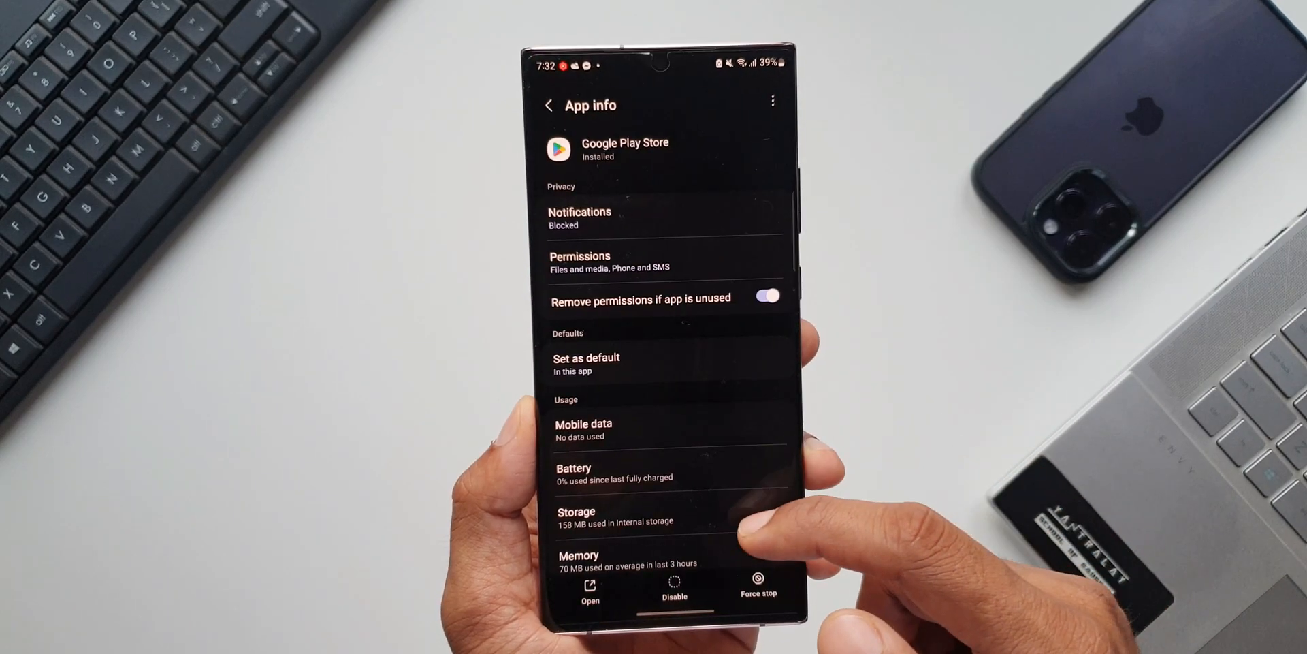
# Scroll Play Store's App info page down to the version details
pyautogui.scroll(-3)
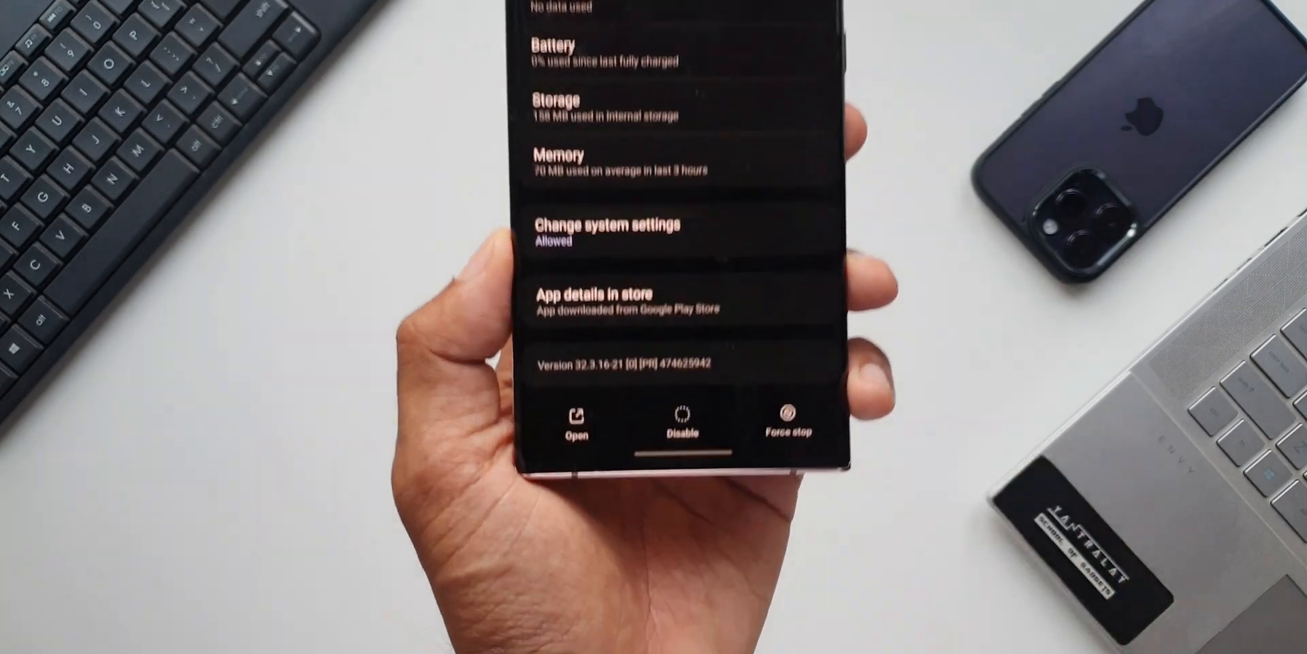